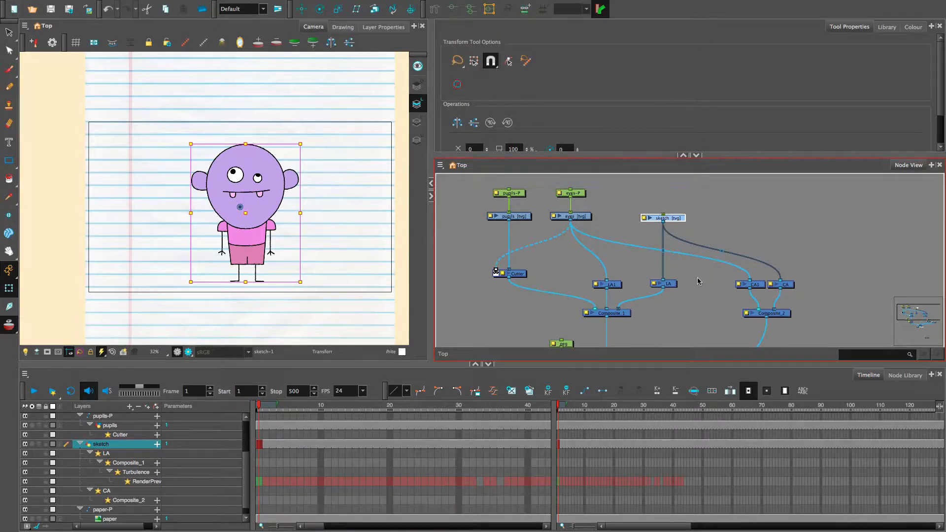
Select the eyes node and view the eyes-1 drawing alone in the Drawing view.
left_click(662, 218)
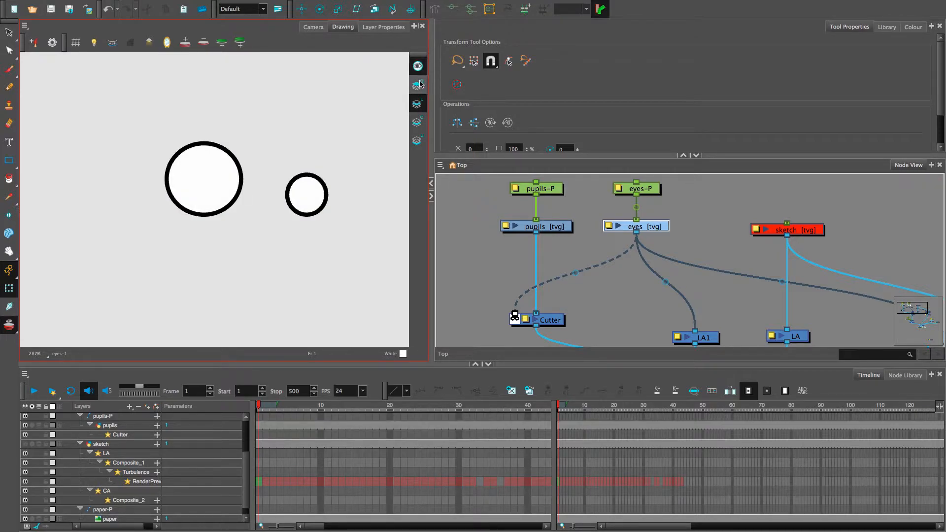
Back in Camera view, select the pupils layer to check the cutter clipping pupils inside the eyes.
left_click(535, 226)
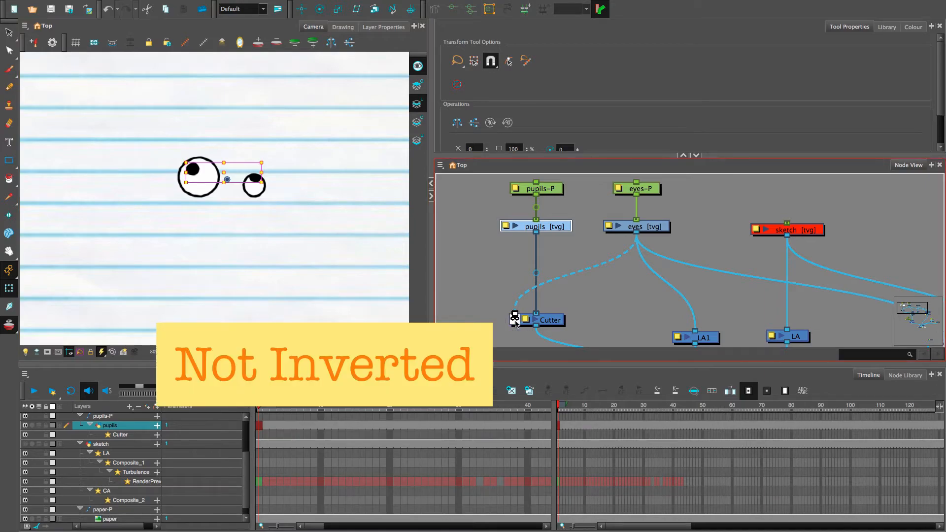
left_click(514, 318)
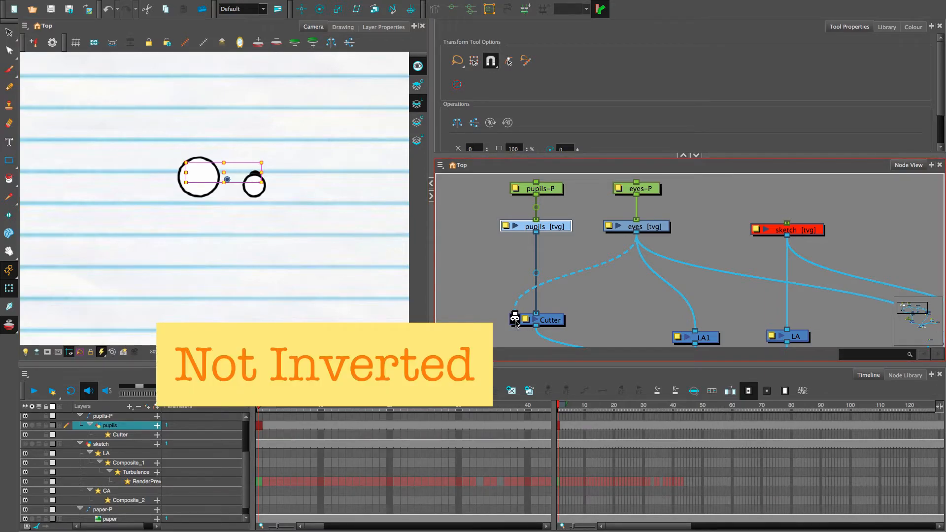